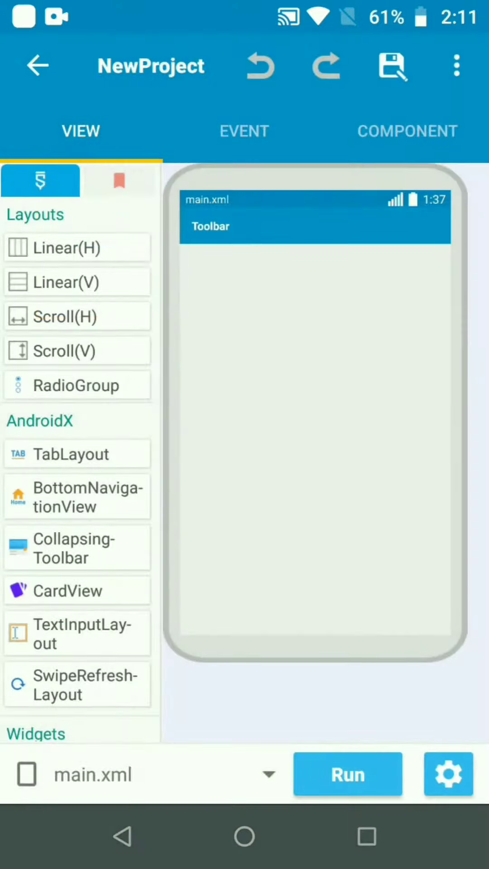
# Add an Activity onBackPressed event to the project and enter its empty block logic
pyautogui.click(244, 131)
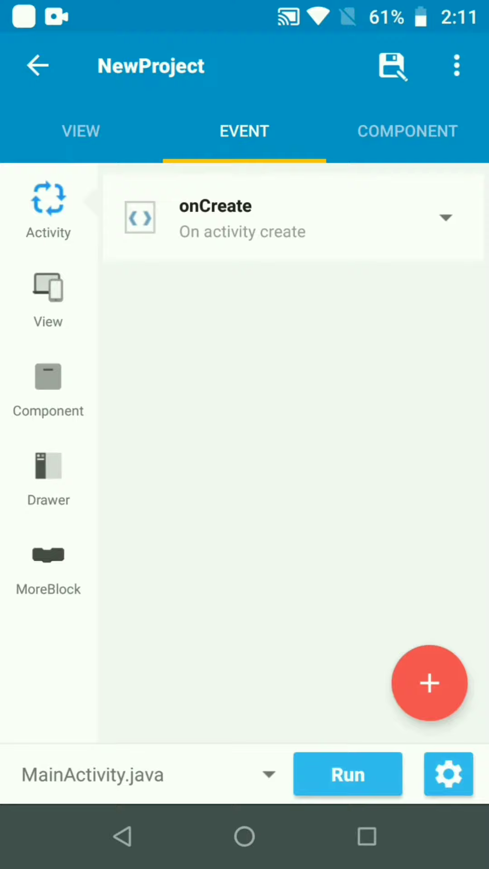
pyautogui.click(429, 683)
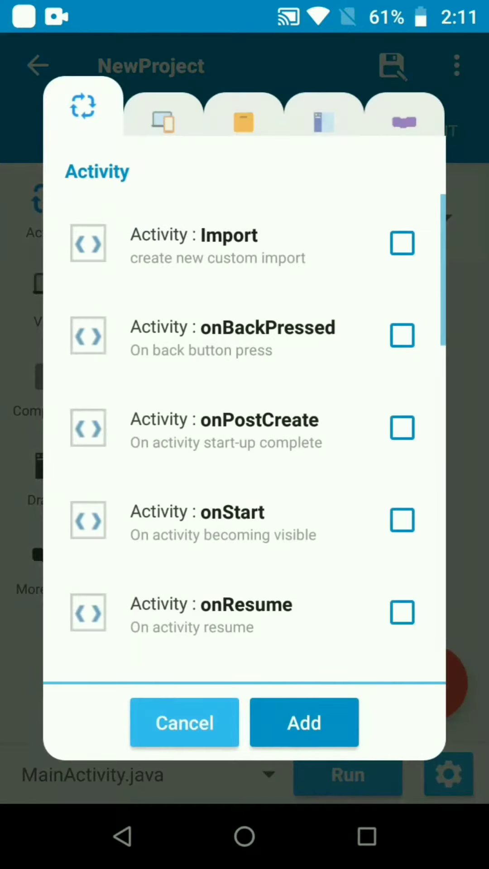
pyautogui.click(402, 335)
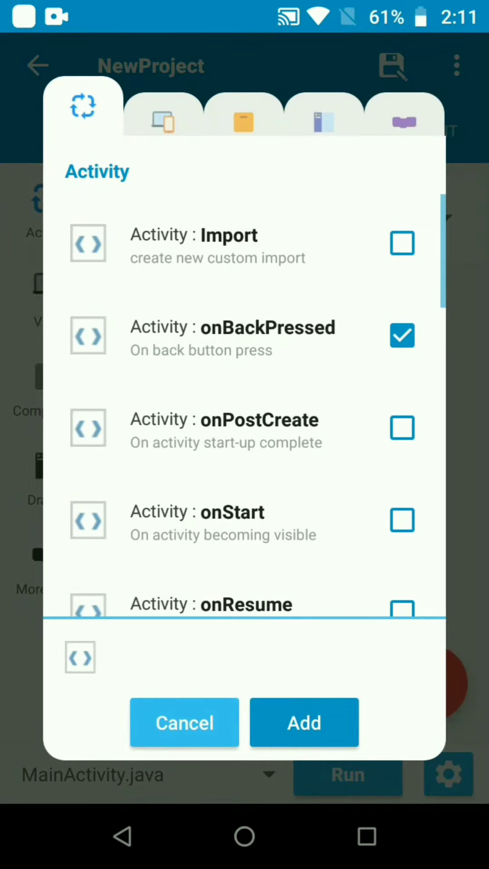
pyautogui.click(304, 722)
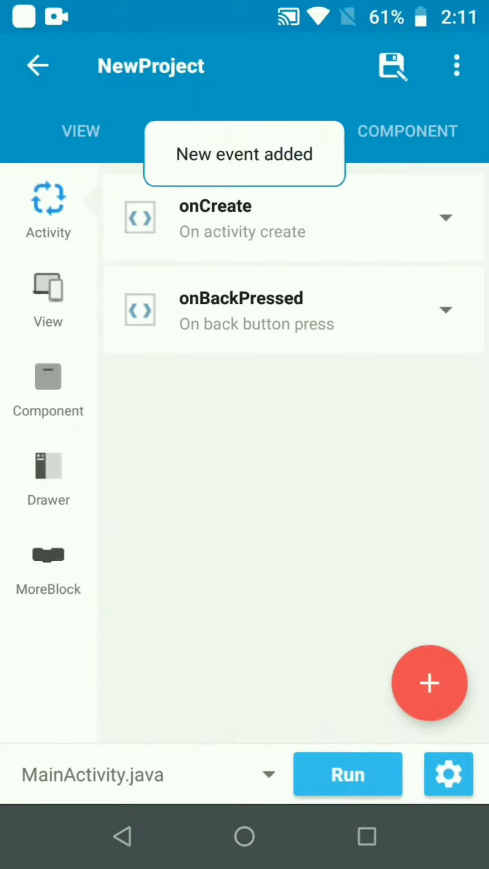
pyautogui.click(241, 310)
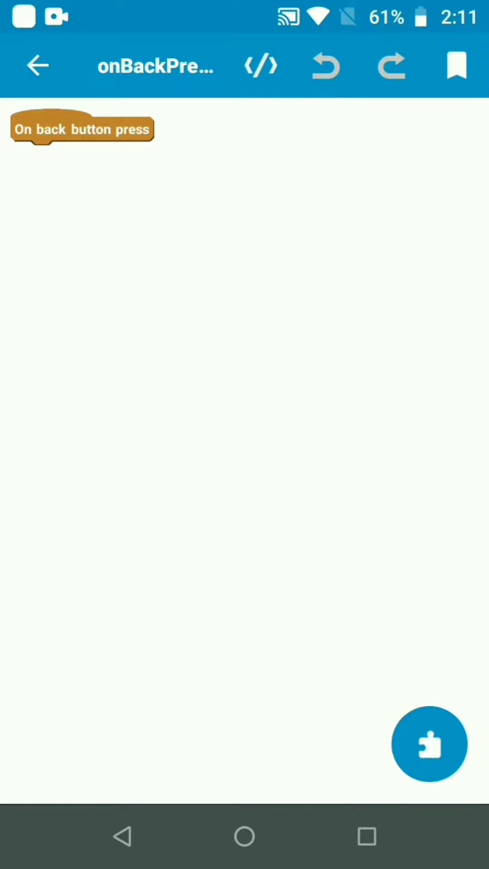
# Add a Dialog component named 'dial' so its blocks appear in the Component palette
pyautogui.click(428, 743)
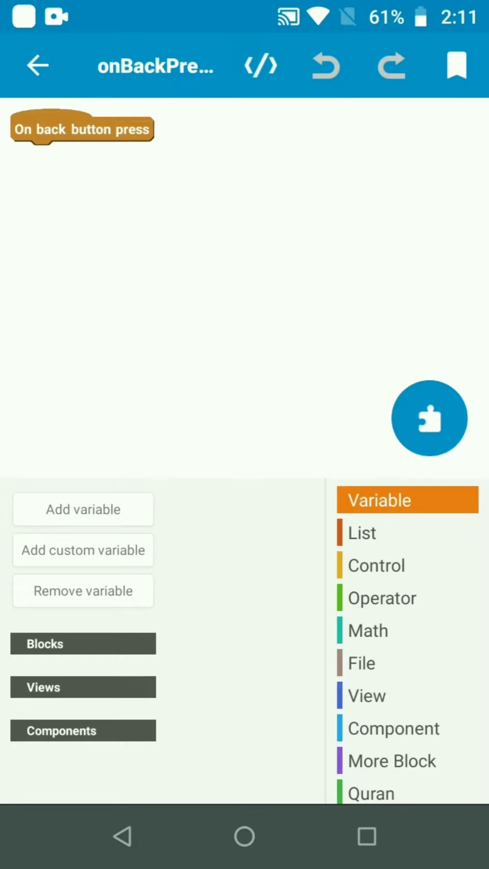
pyautogui.click(393, 728)
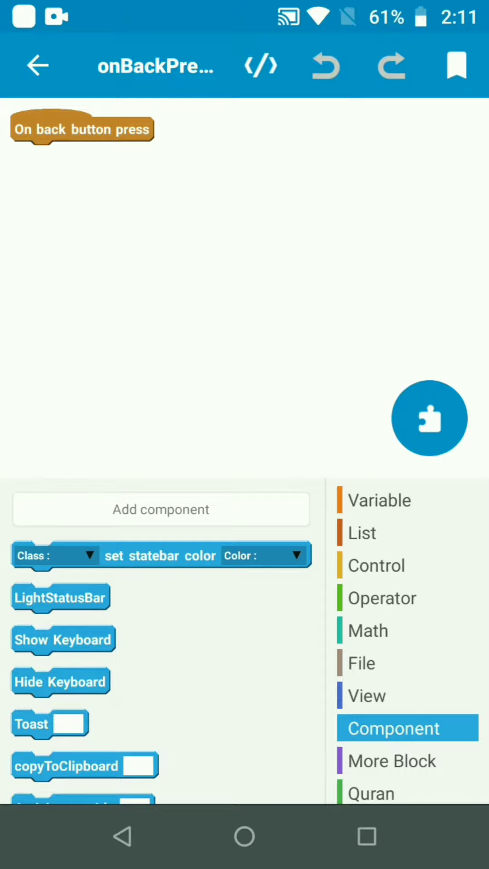
pyautogui.click(422, 418)
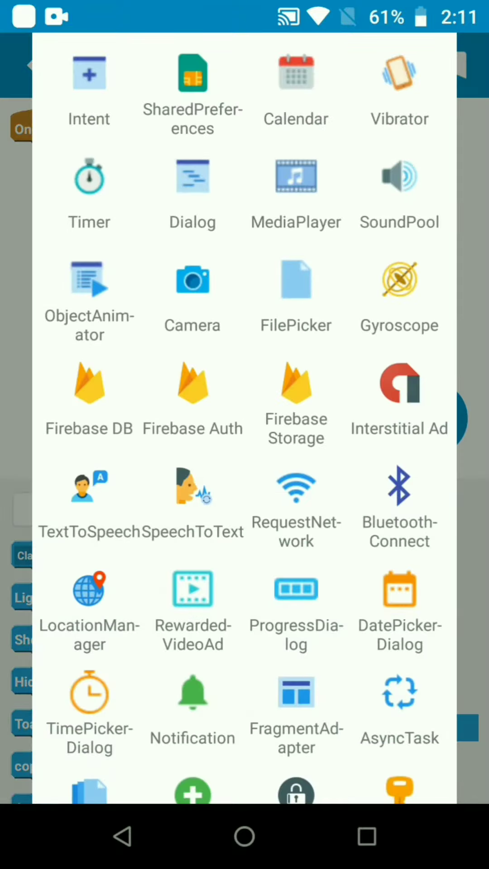
pyautogui.click(191, 177)
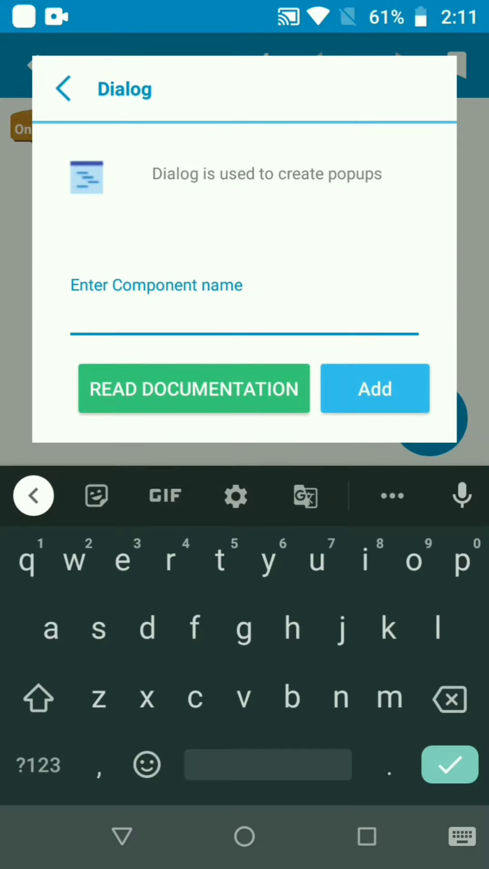
pyautogui.write('dial')
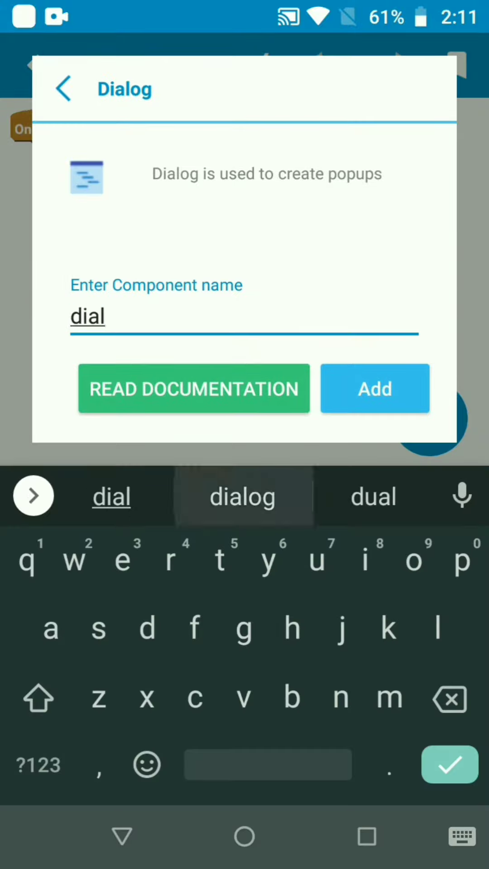
pyautogui.click(374, 388)
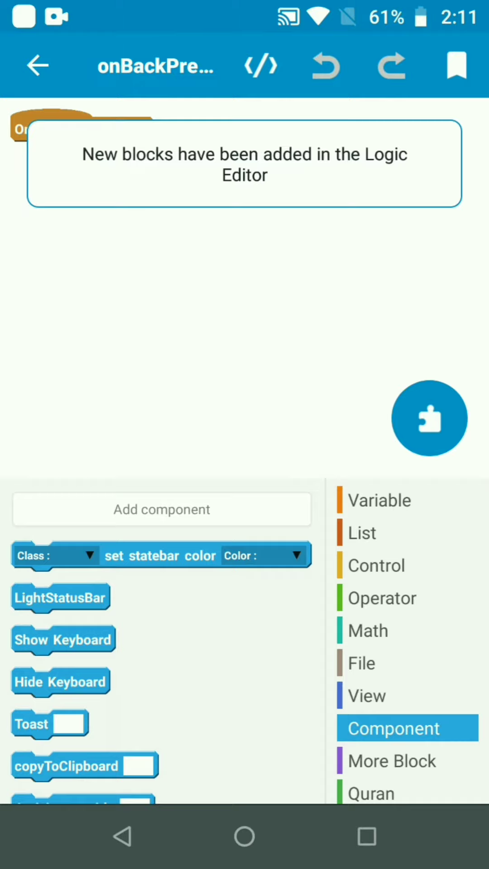
# Stack the dialog title, message, OK and Cancel handler and show blocks under On back button press
pyautogui.scroll(-3)
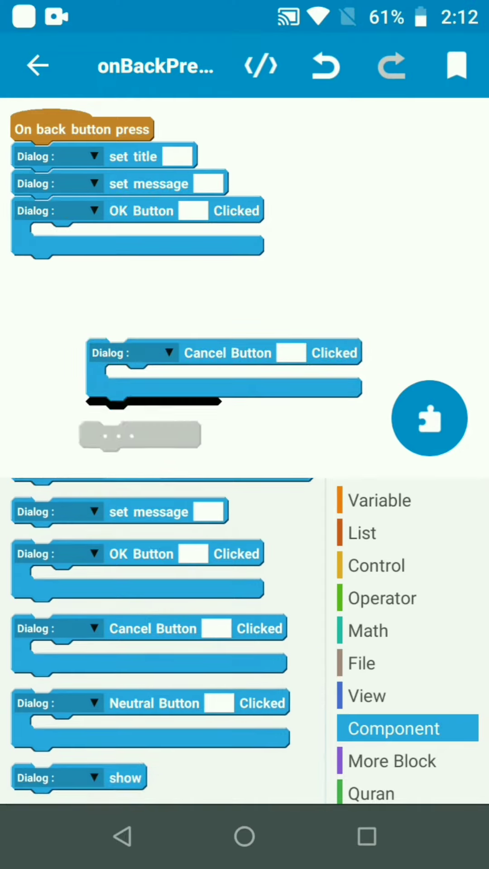
pyautogui.moveTo(222, 371); pyautogui.dragTo(150, 288)
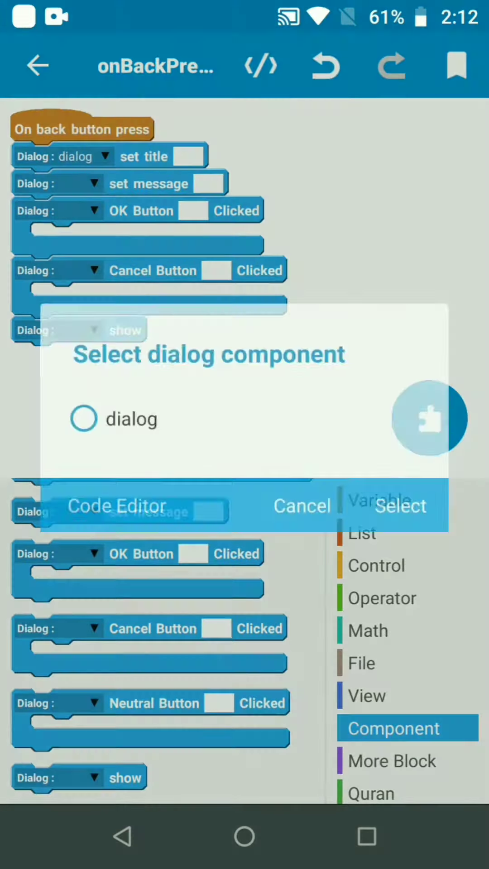
# Point the blocks at the dialog component and set the title to 'Confirmation'
pyautogui.click(84, 418)
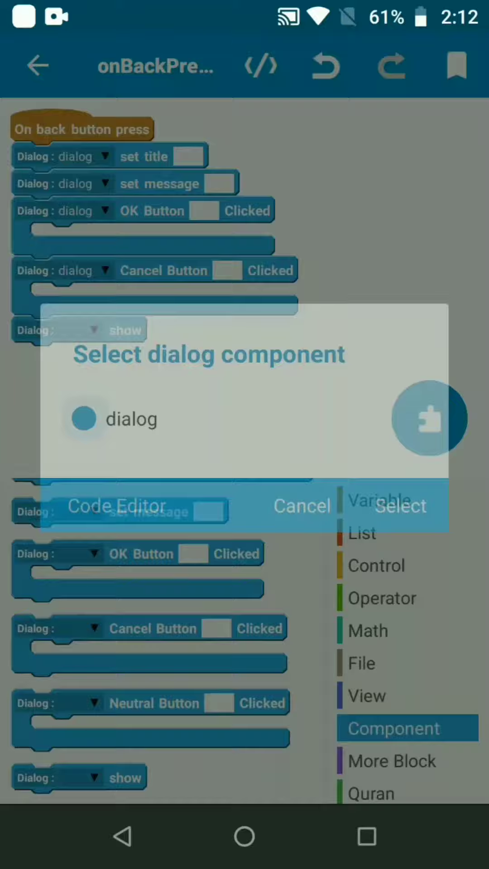
pyautogui.click(399, 506)
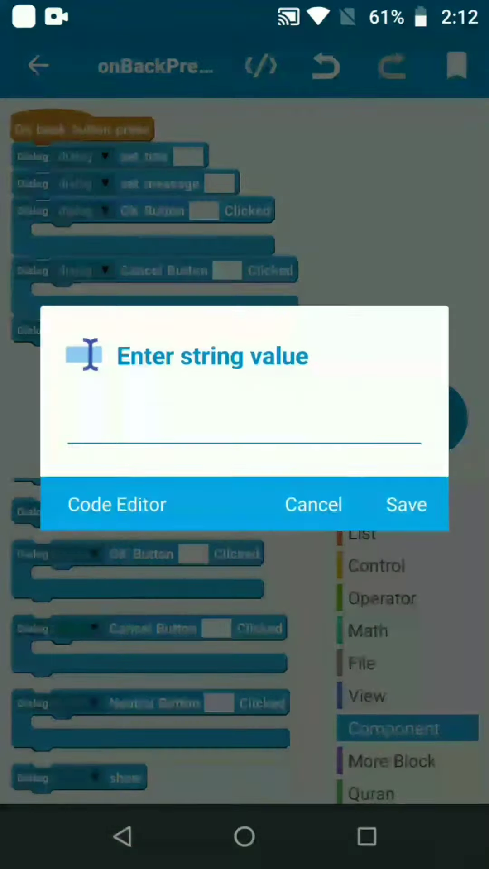
pyautogui.write('Com')
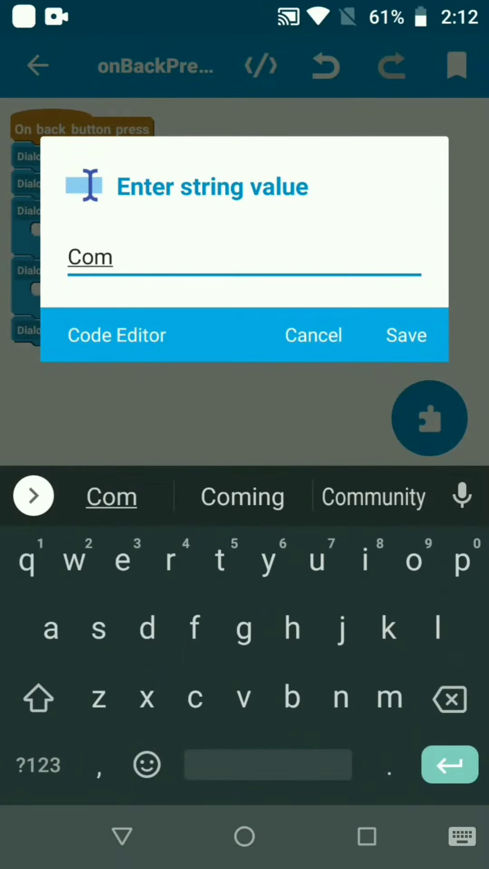
pyautogui.click(405, 335)
pyautogui.write('Are')
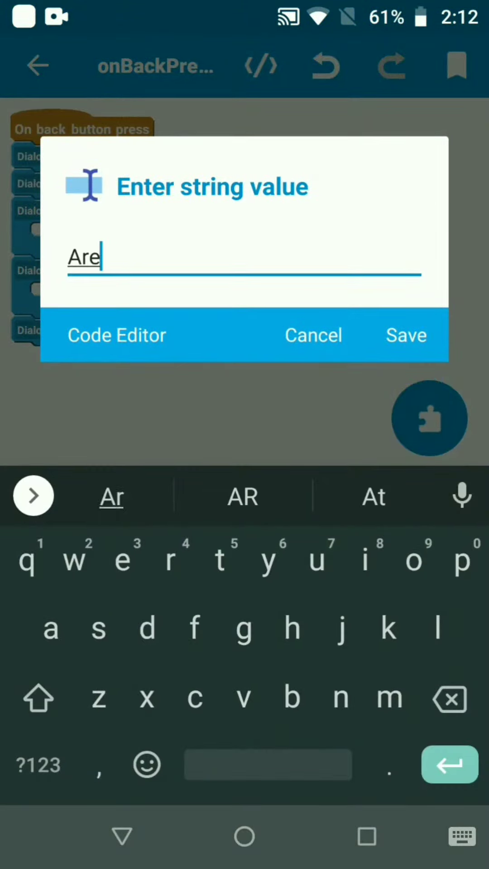
# Set the message 'Are you want to exit ?', OK label 'Exit' and Cancel label 'Cancel'
pyautogui.write('you want to exit ?')
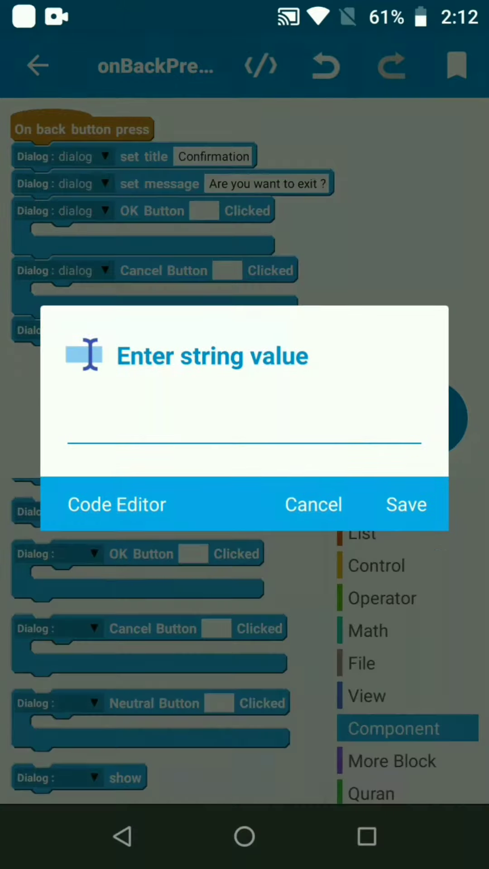
pyautogui.write('E')
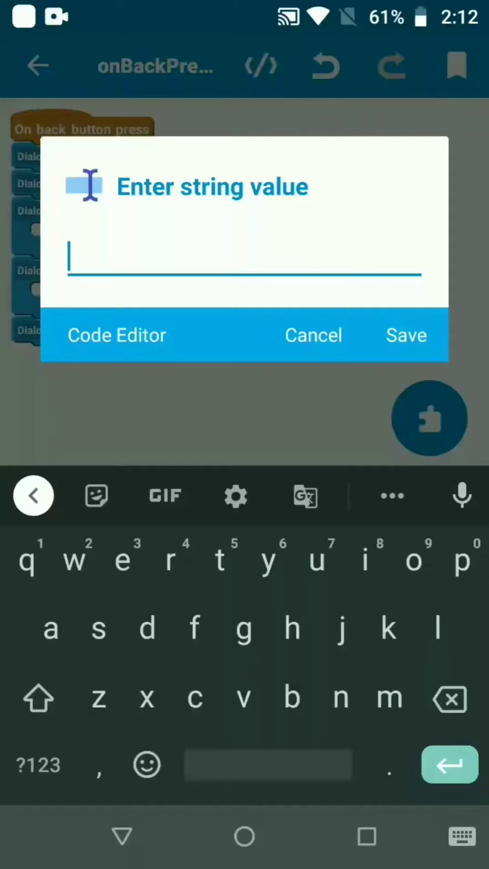
pyautogui.write('Cancel')
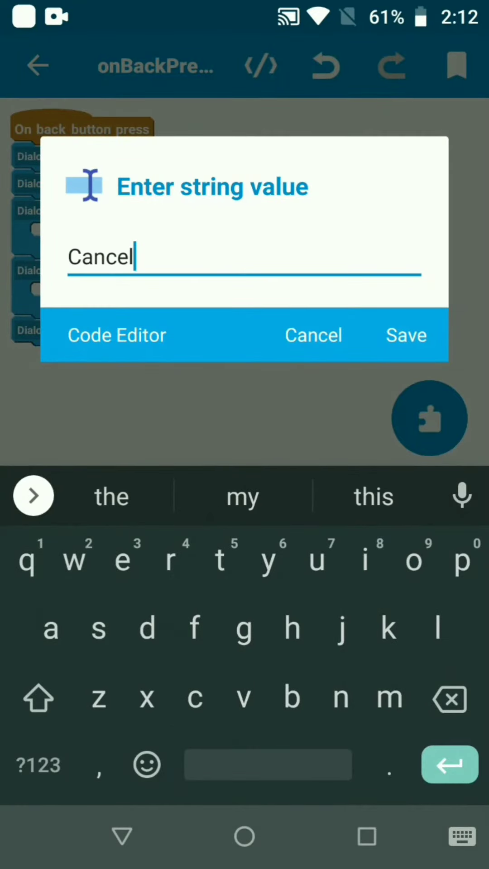
pyautogui.click(406, 335)
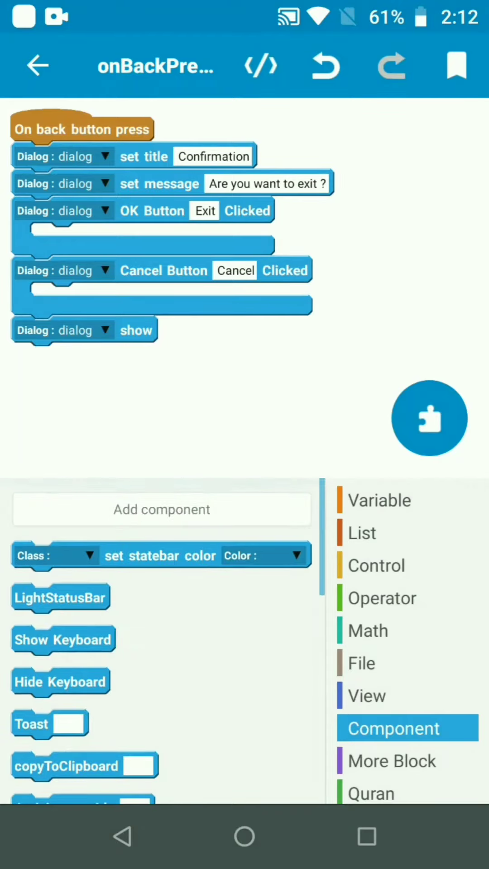
# Place a Finish Activity block inside the OK Button Clicked handler
pyautogui.scroll(-3)
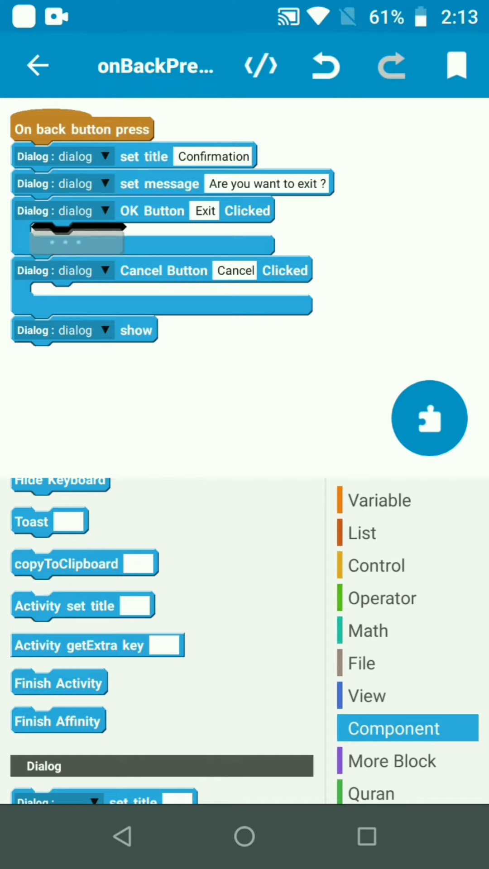
pyautogui.moveTo(58, 720); pyautogui.dragTo(78, 237)
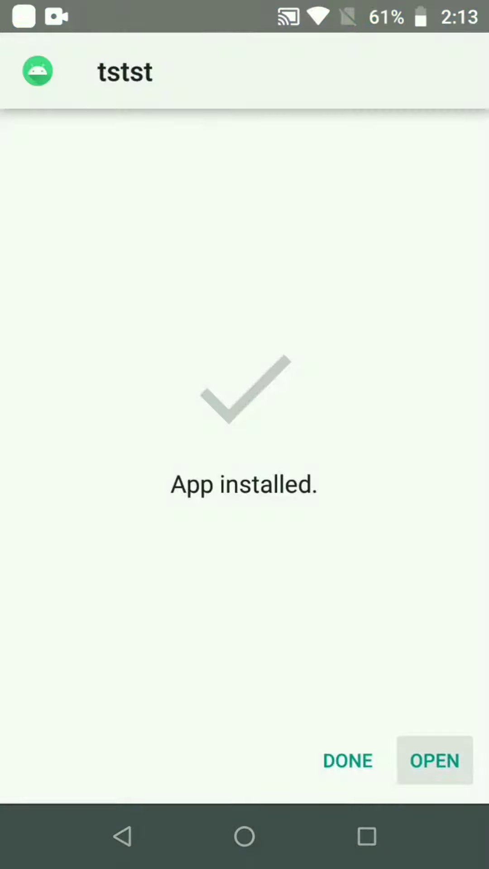
# Run the installed 'tstst' app, exit through the Confirmation dialog, and reopen it from Recents
pyautogui.click(433, 760)
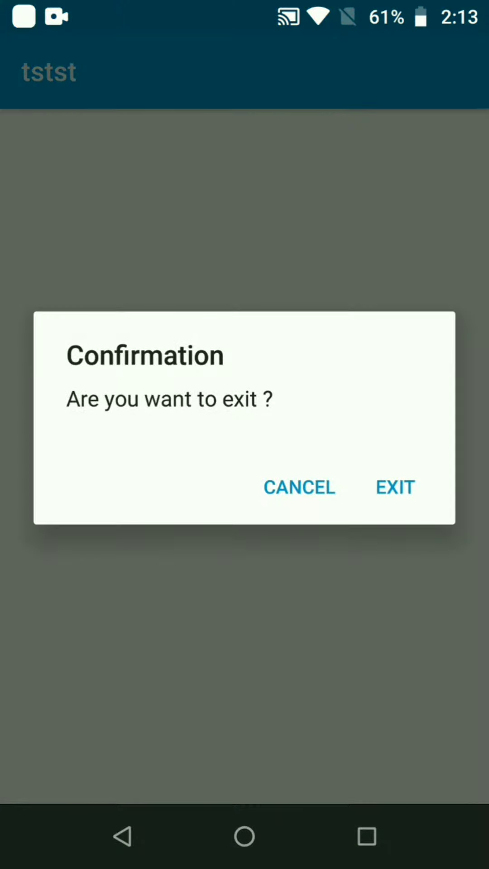
pyautogui.click(299, 487)
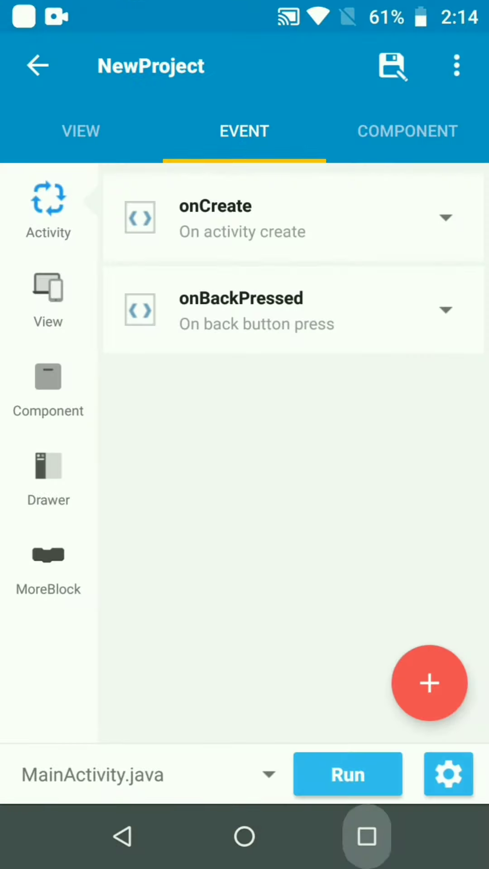
pyautogui.click(348, 773)
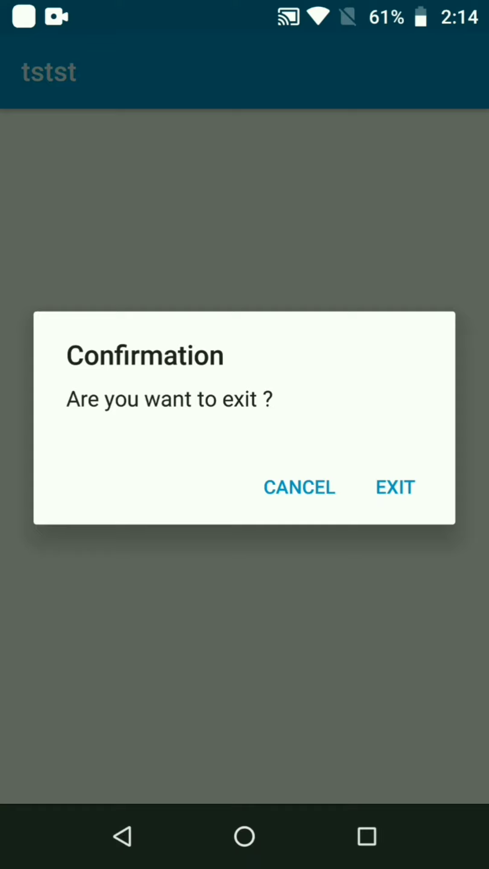